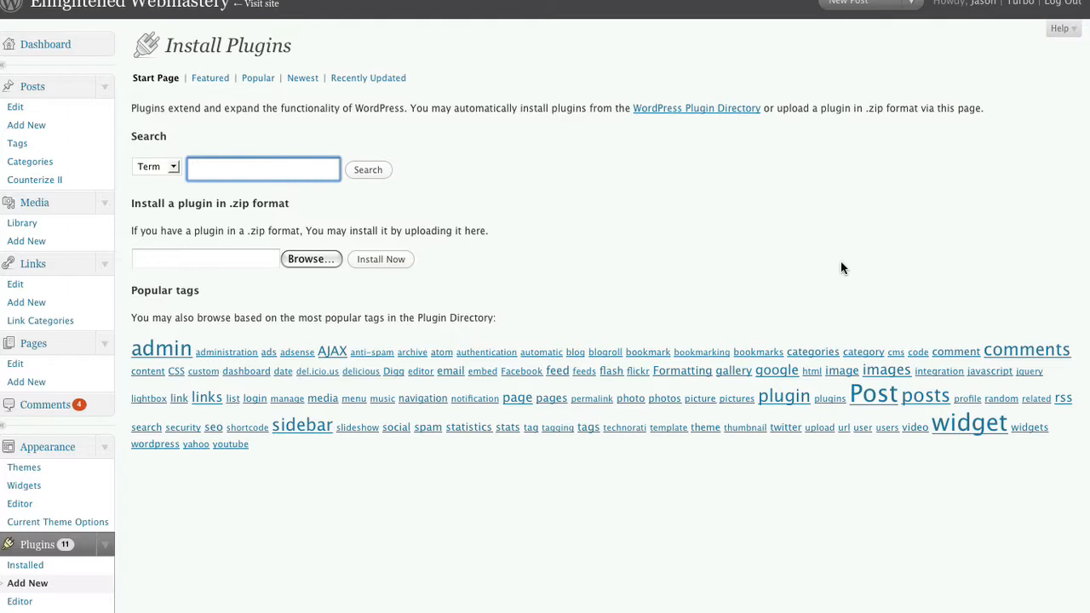
Search the plugin directory for 'Stats' and highlight the WordPress.com Stats description in the results.
click(262, 170)
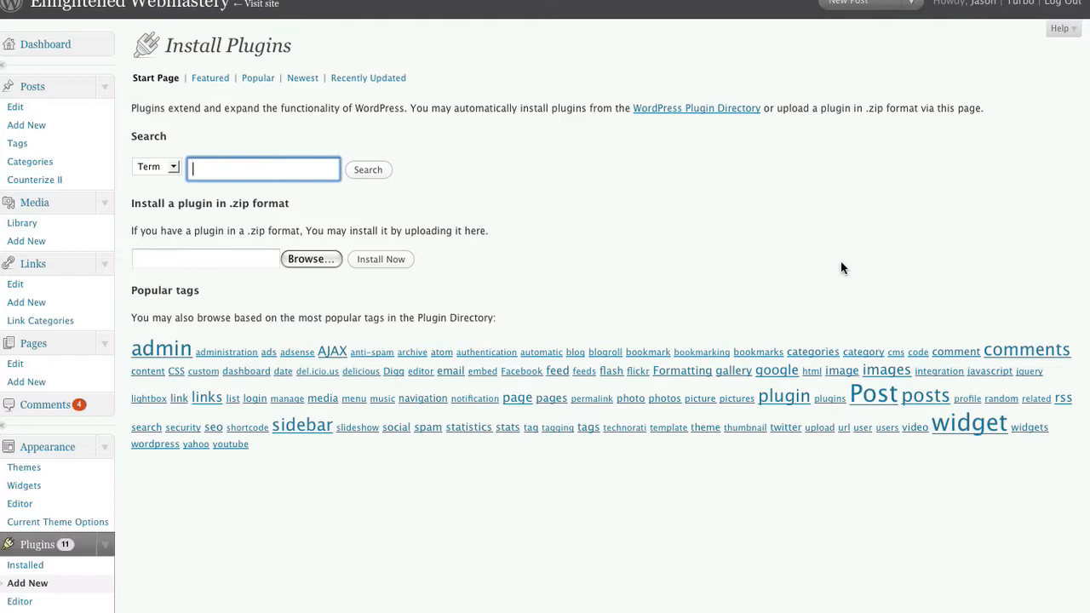
click(157, 167)
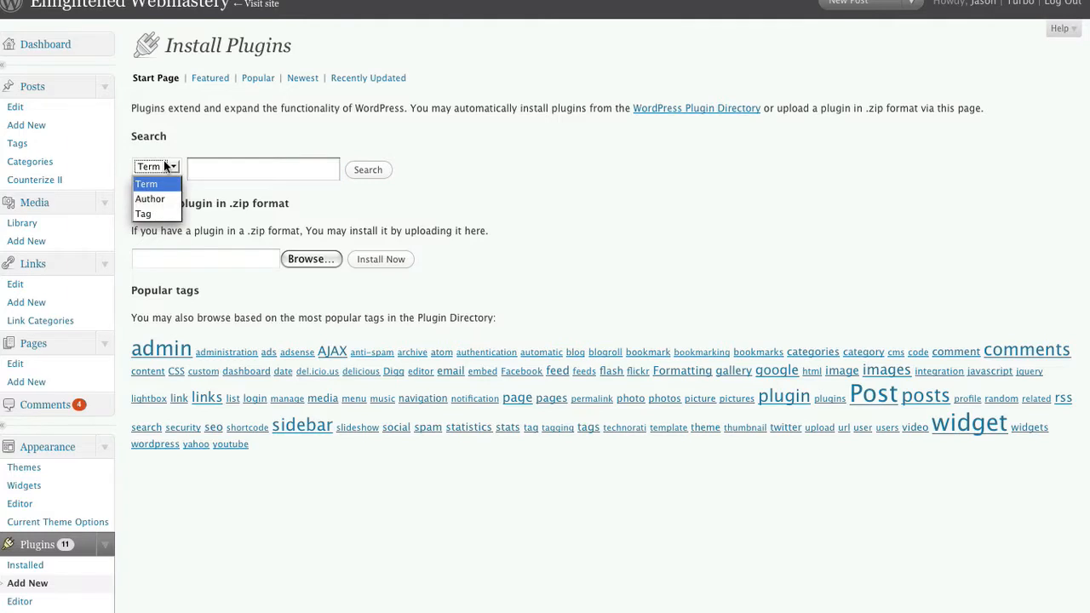
mouse_move(162, 197)
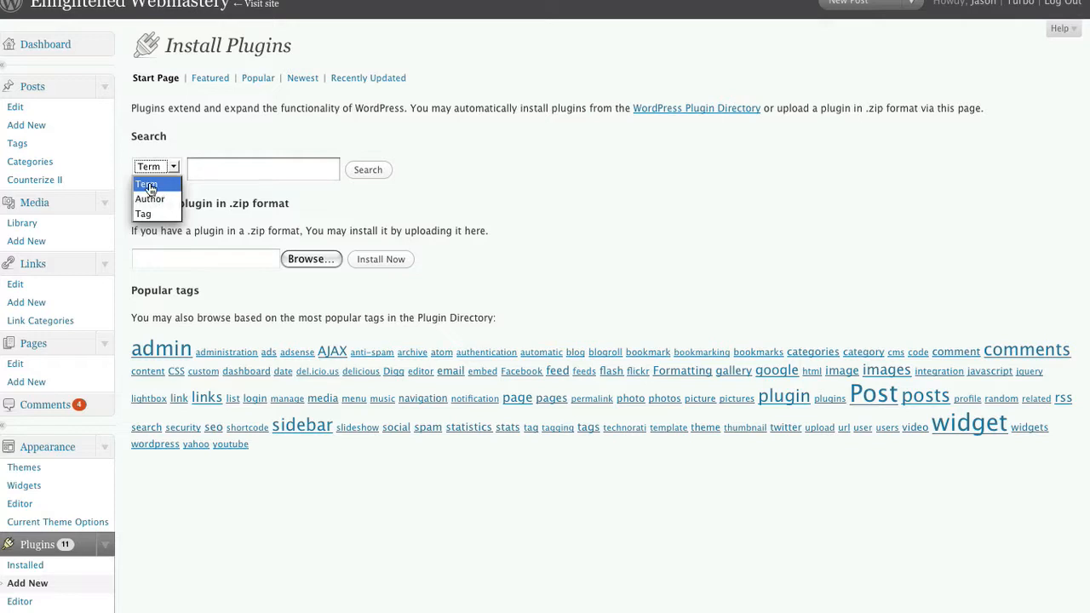
text(Stats)
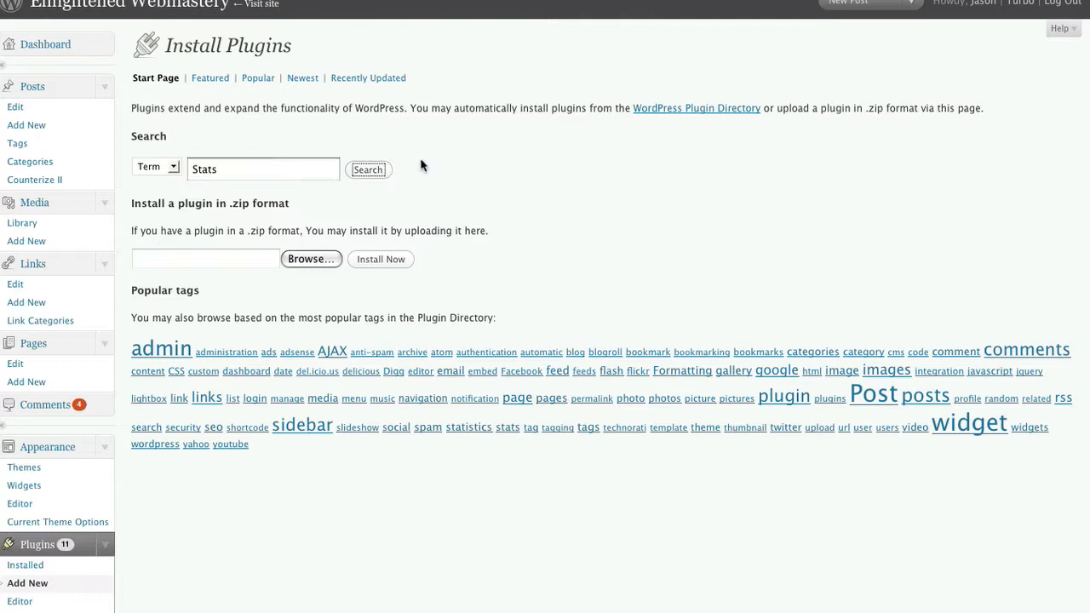
click(368, 170)
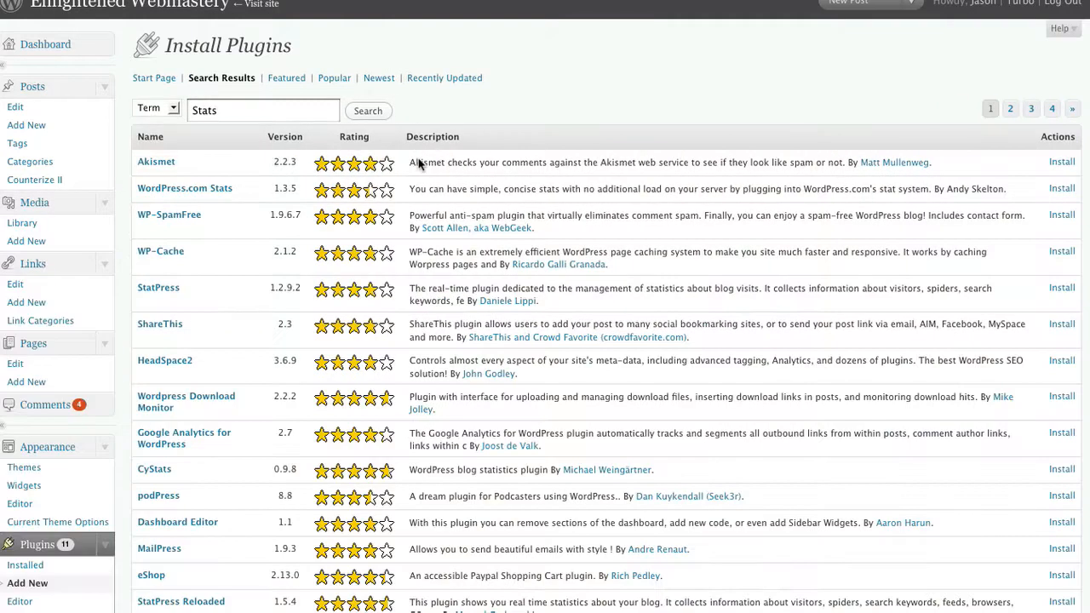
mouse_move(252, 347)
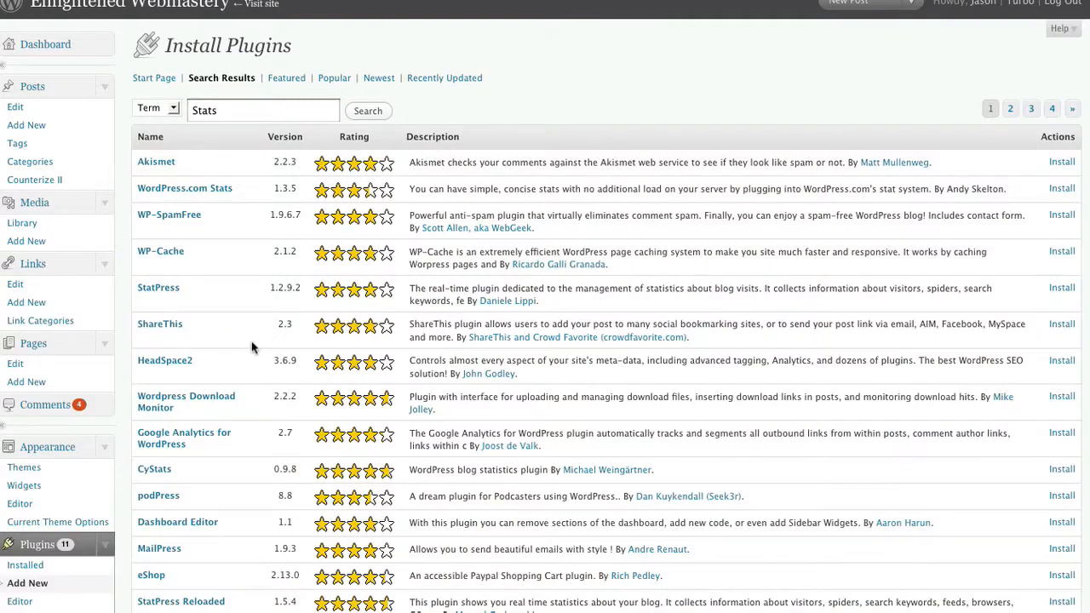
mouse_move(146, 293)
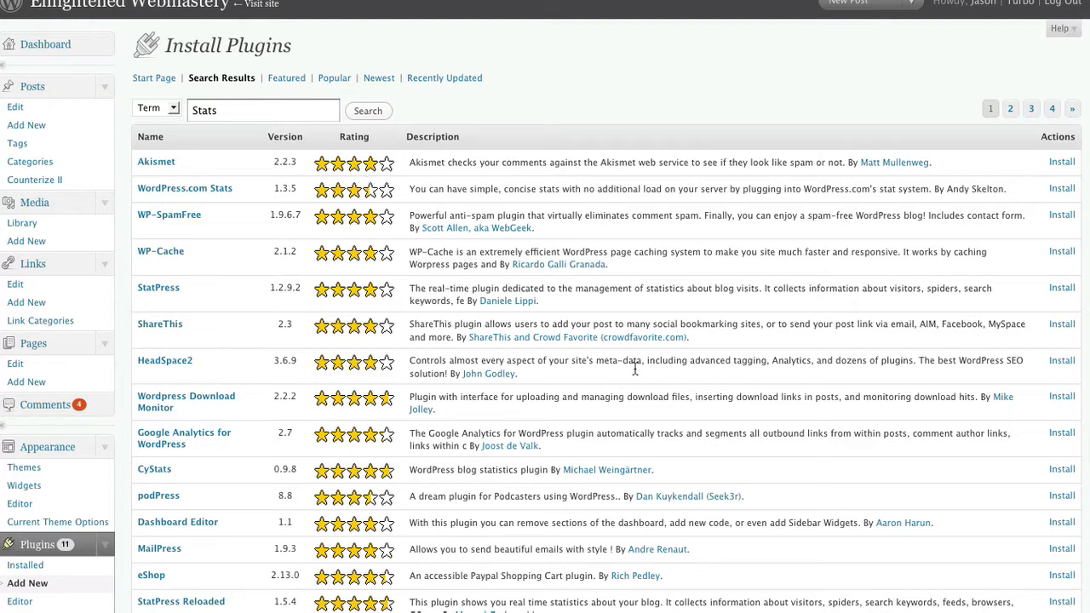
mouse_move(371, 214)
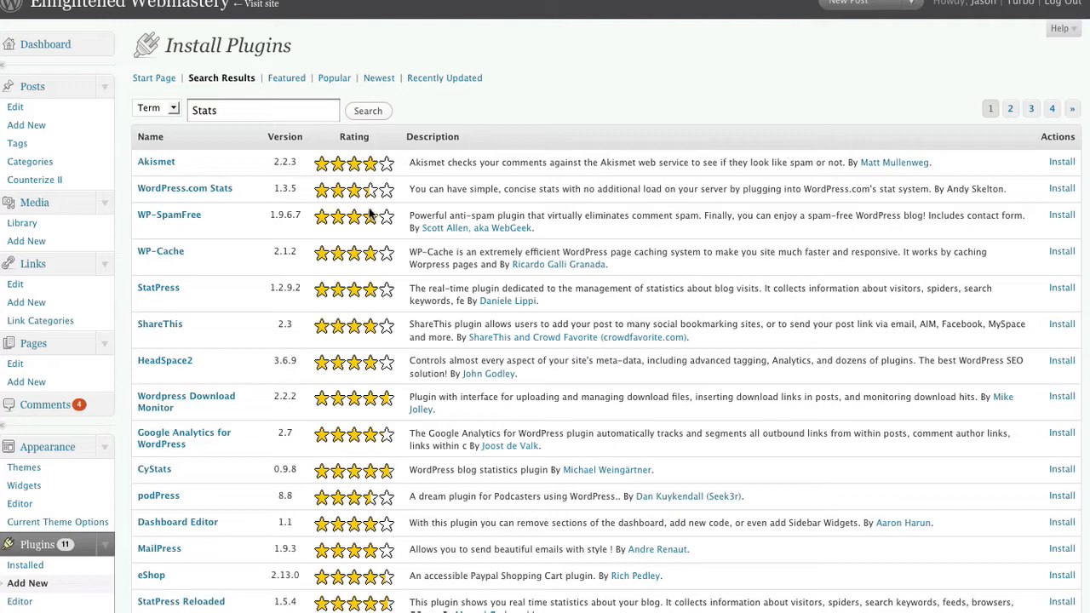
drag(408, 187, 463, 188)
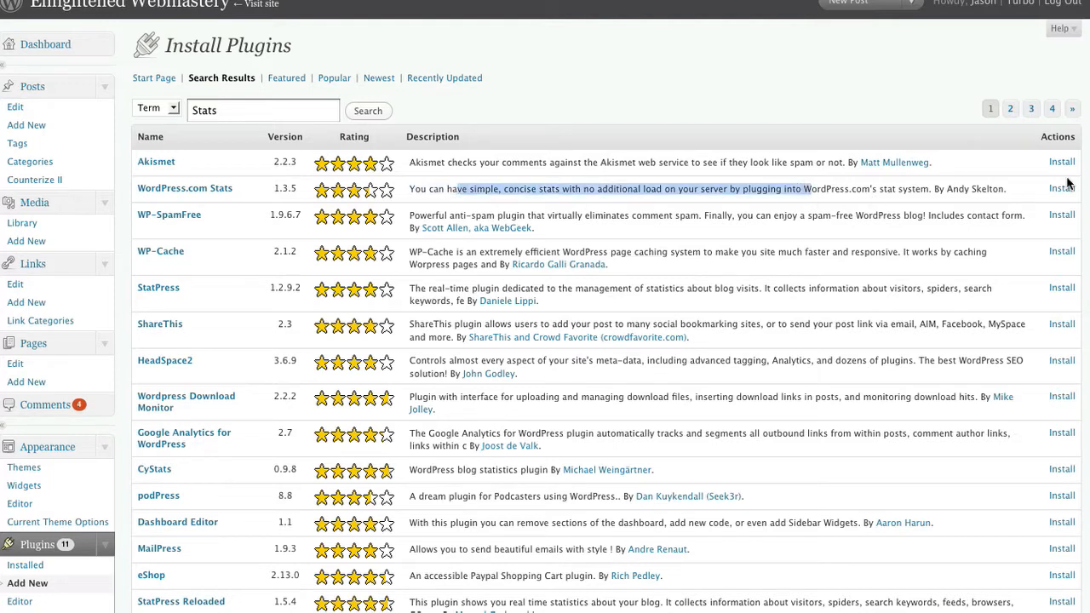
mouse_move(1063, 188)
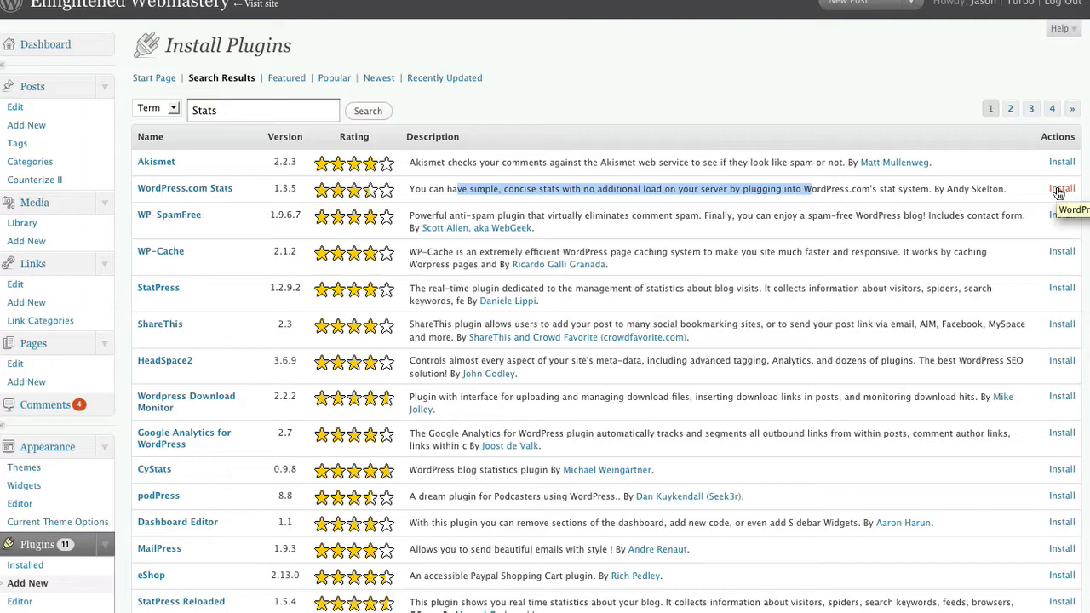
View the WordPress.com Stats 1.3.5 plugin information and choose Install Now.
click(184, 187)
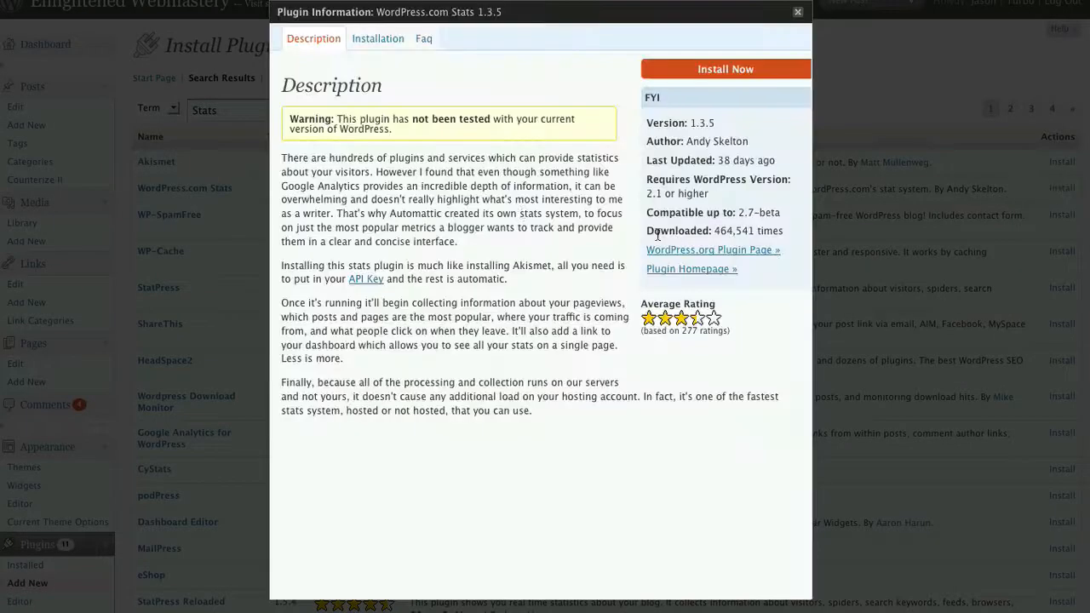
mouse_move(340, 175)
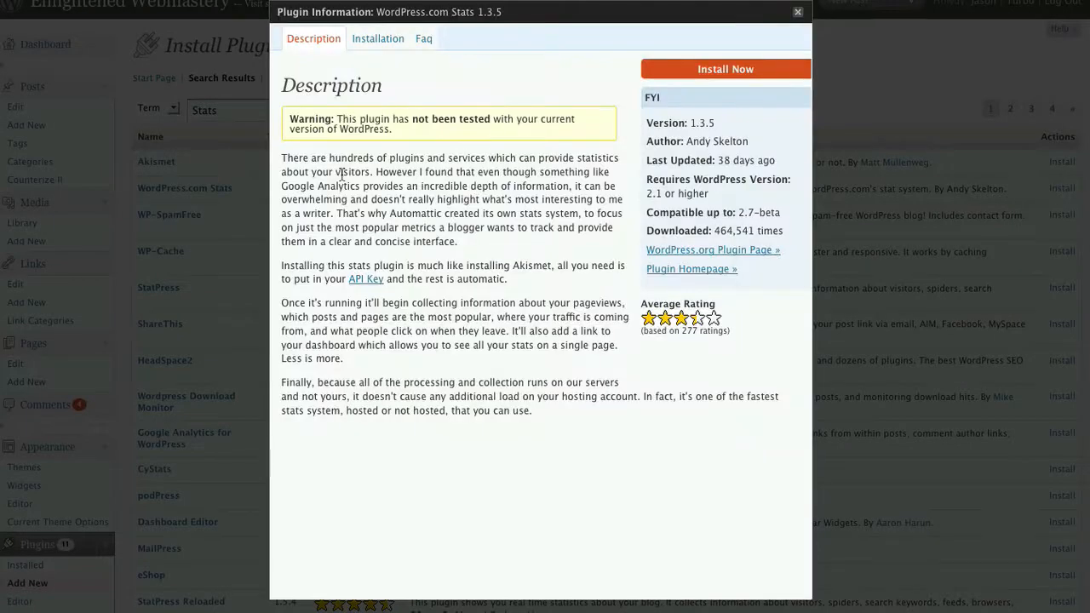
mouse_move(627, 137)
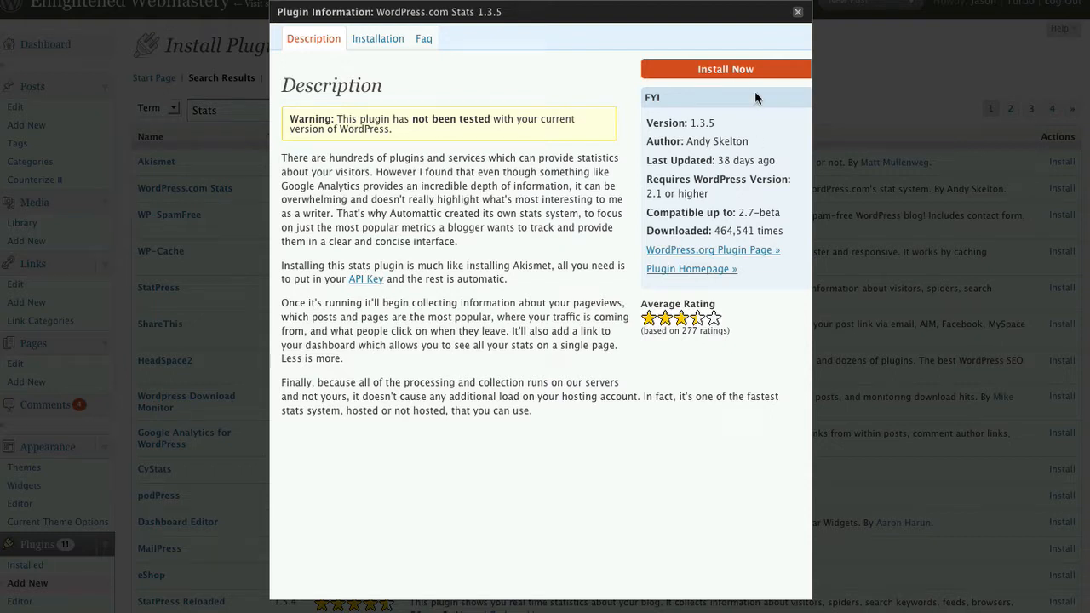
click(726, 68)
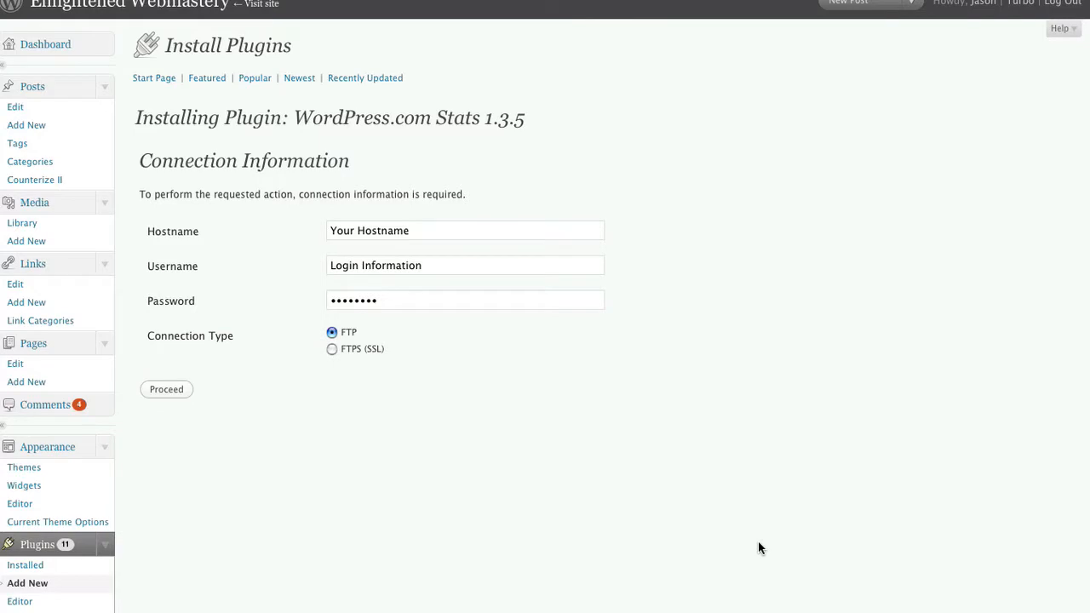
mouse_move(500, 307)
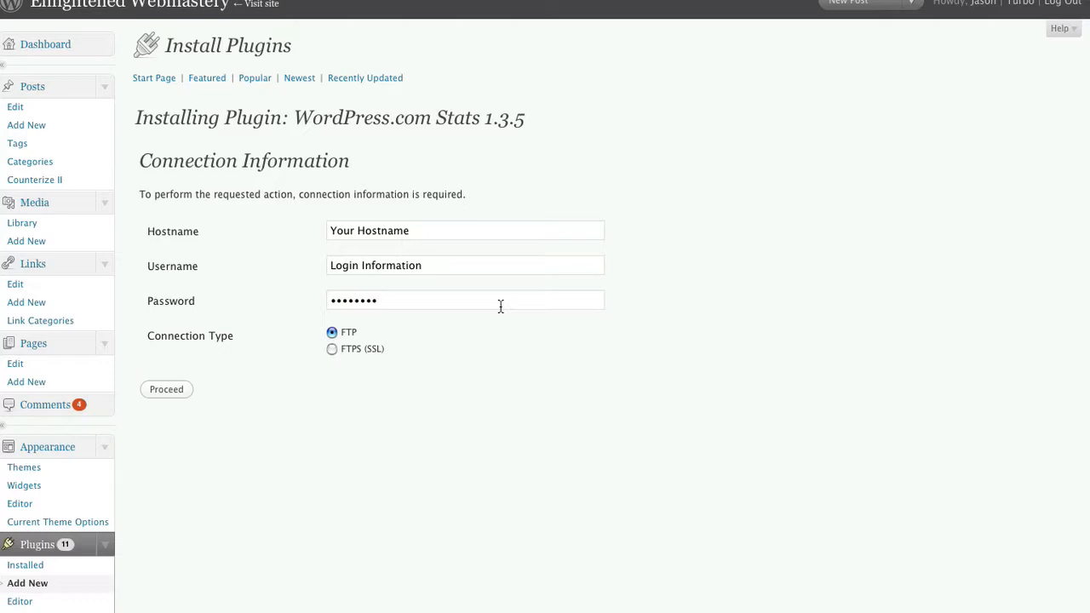
mouse_move(408, 349)
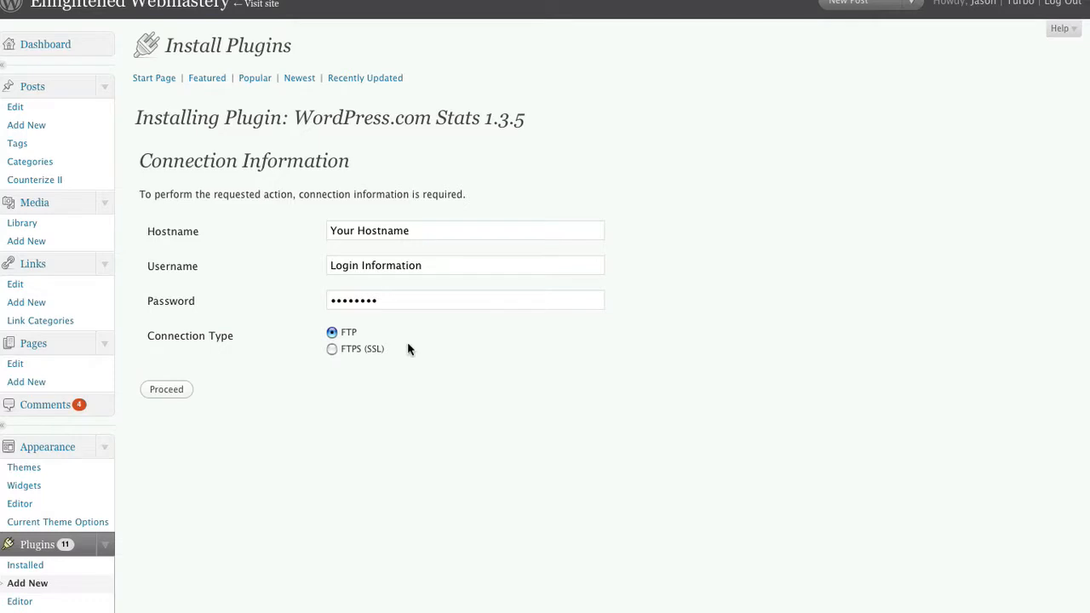
Proceed with the filled FTP hostname, username and password to install the plugin.
click(167, 388)
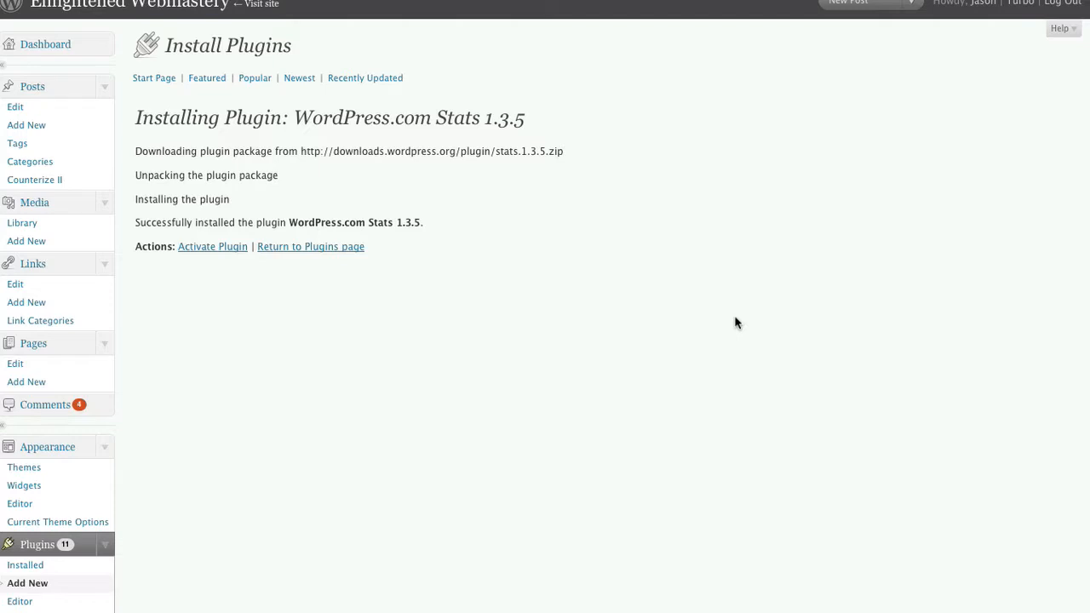
mouse_move(730, 319)
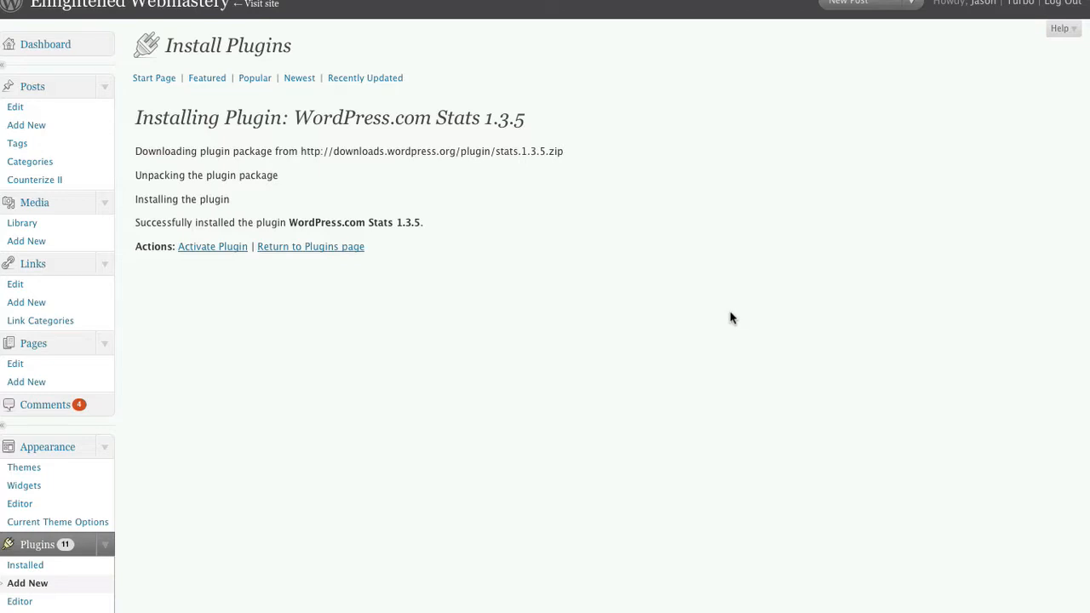
mouse_move(199, 246)
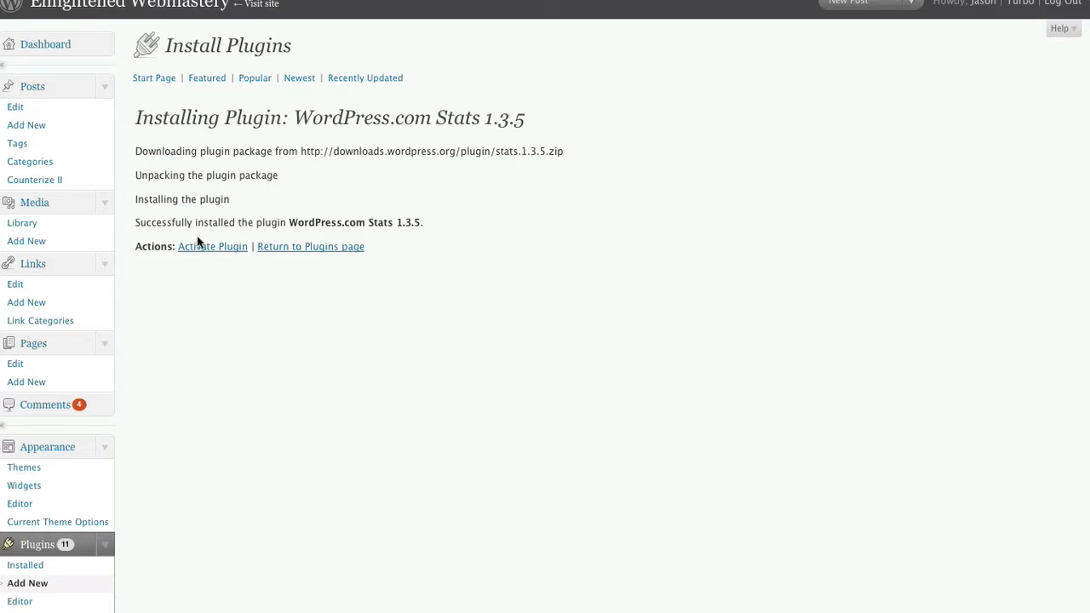
mouse_move(205, 245)
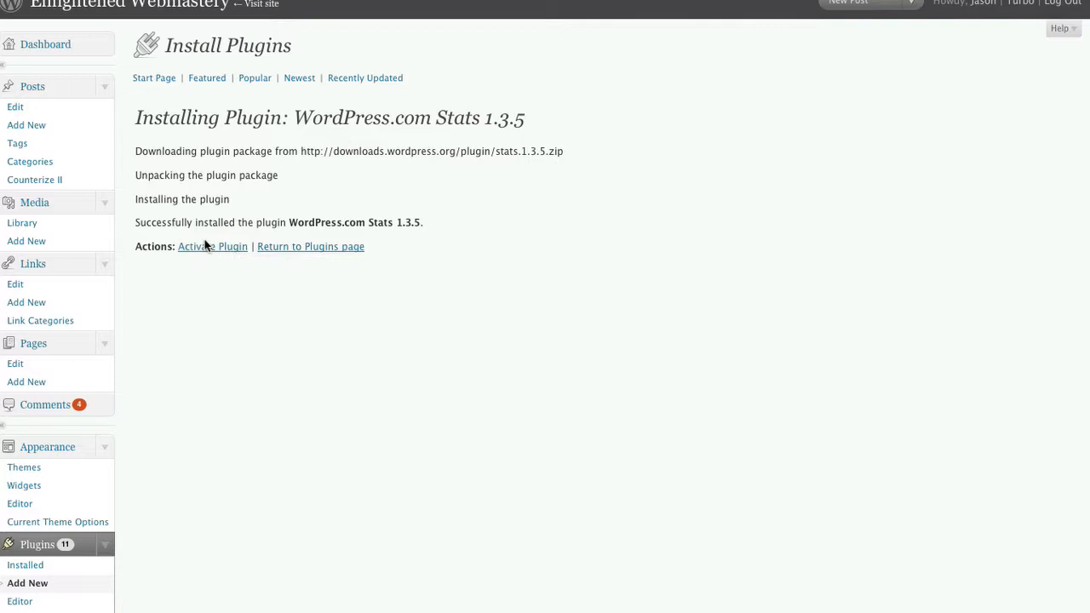